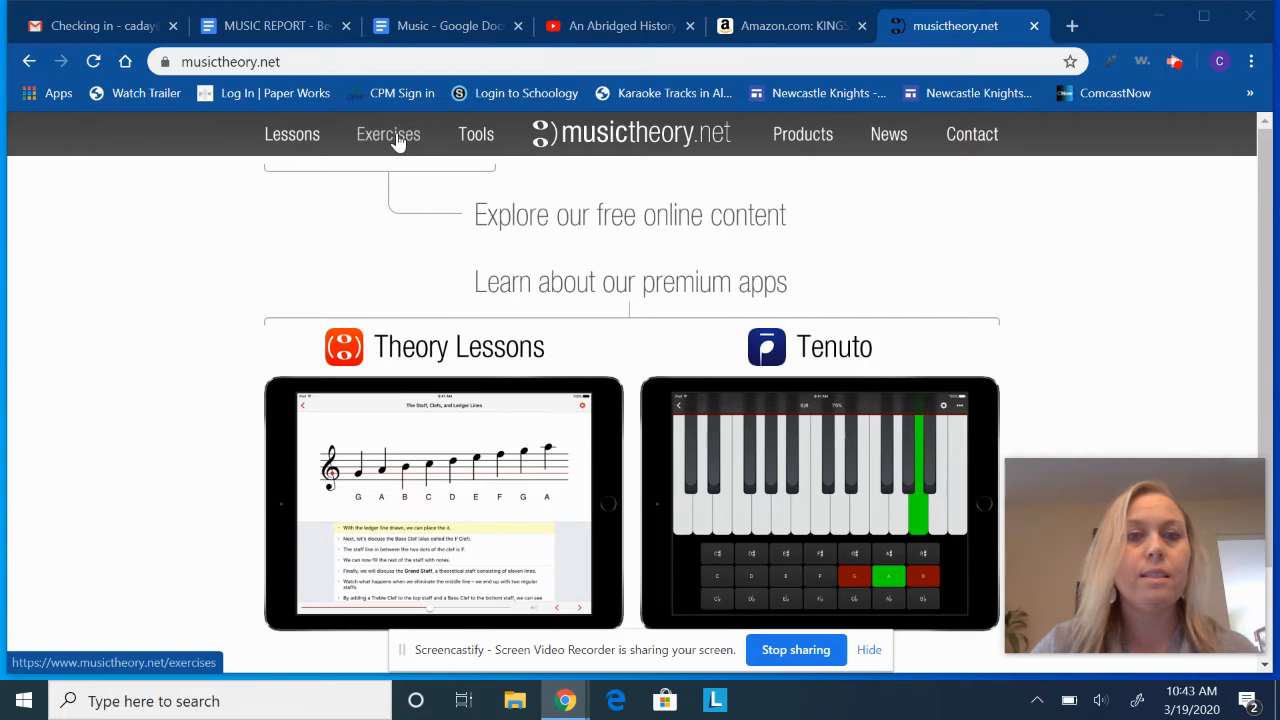
Step: Start the Note Identification exercise from the Exercises page
left_click(388, 134)
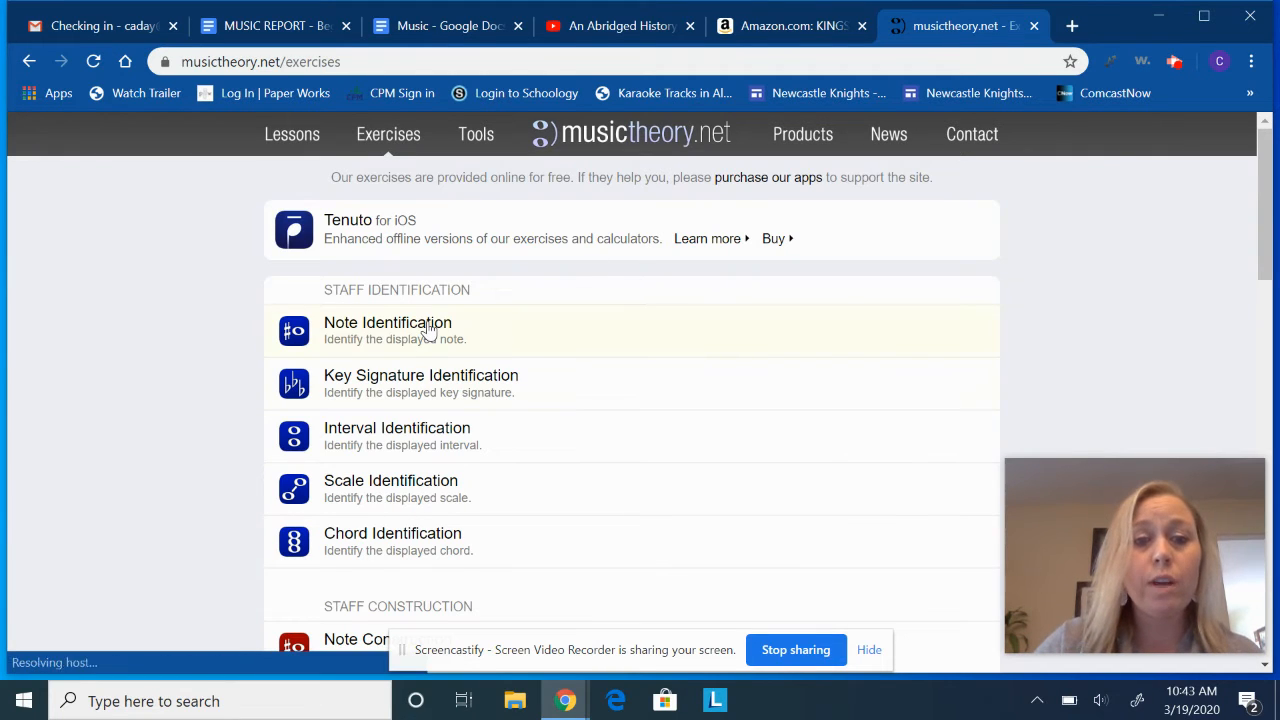
left_click(388, 322)
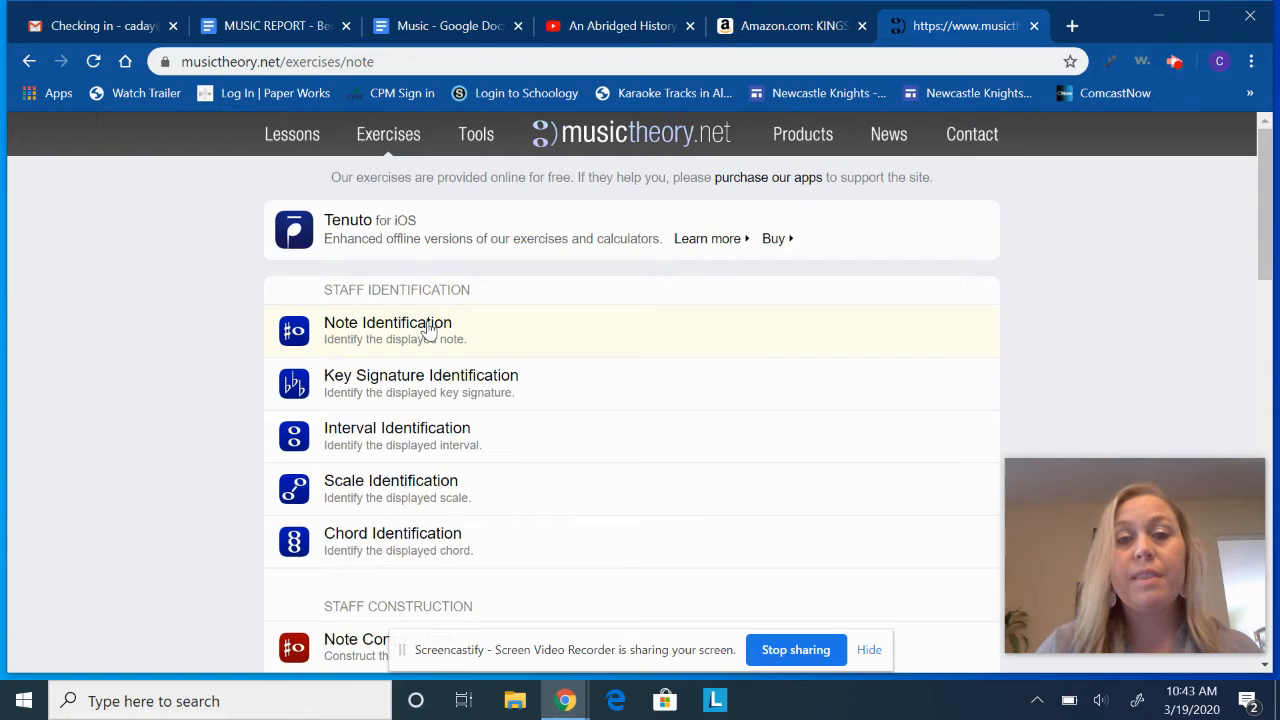
left_click(388, 322)
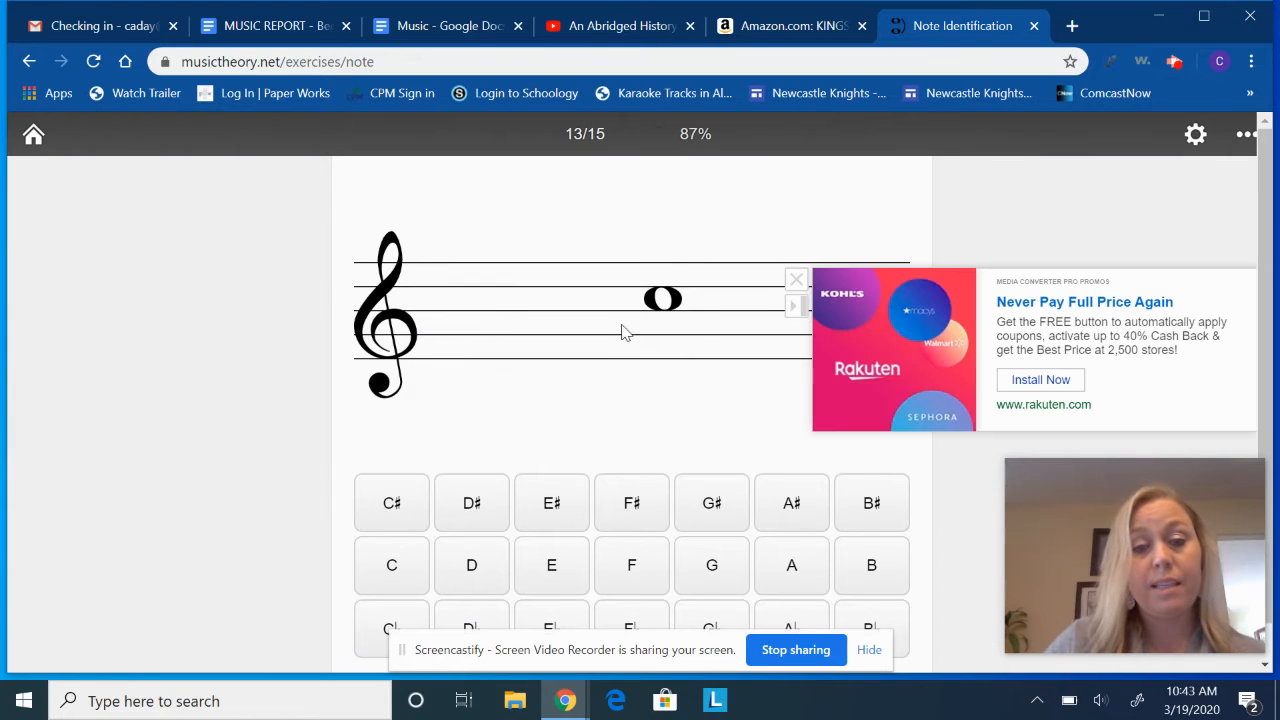
Step: Dismiss the ad and reset the exercise score to 0/0
left_click(796, 280)
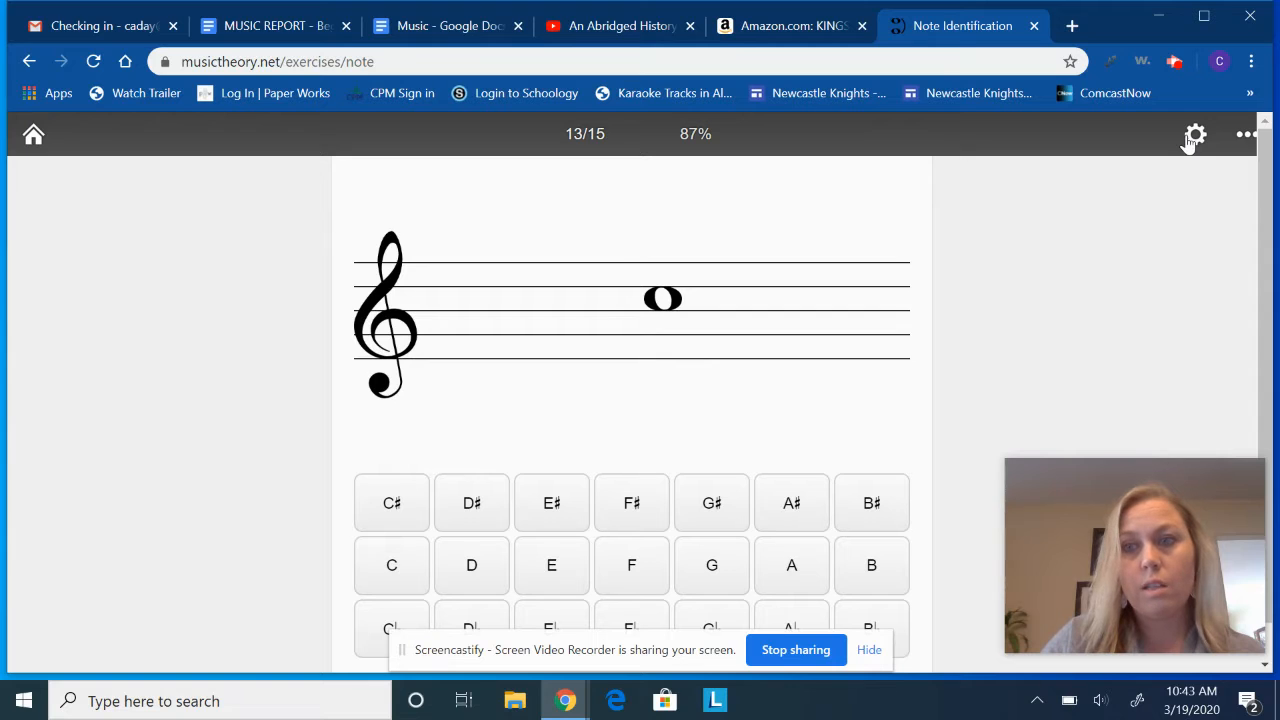
left_click(1246, 136)
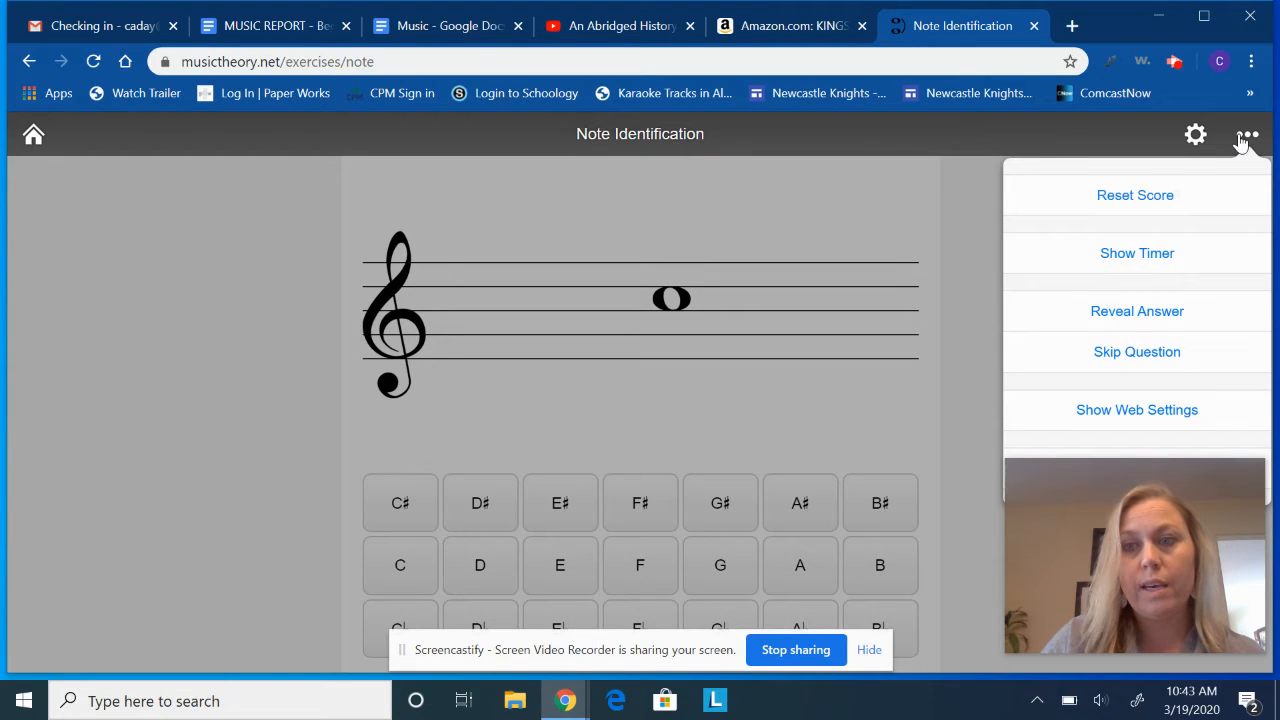
left_click(1136, 196)
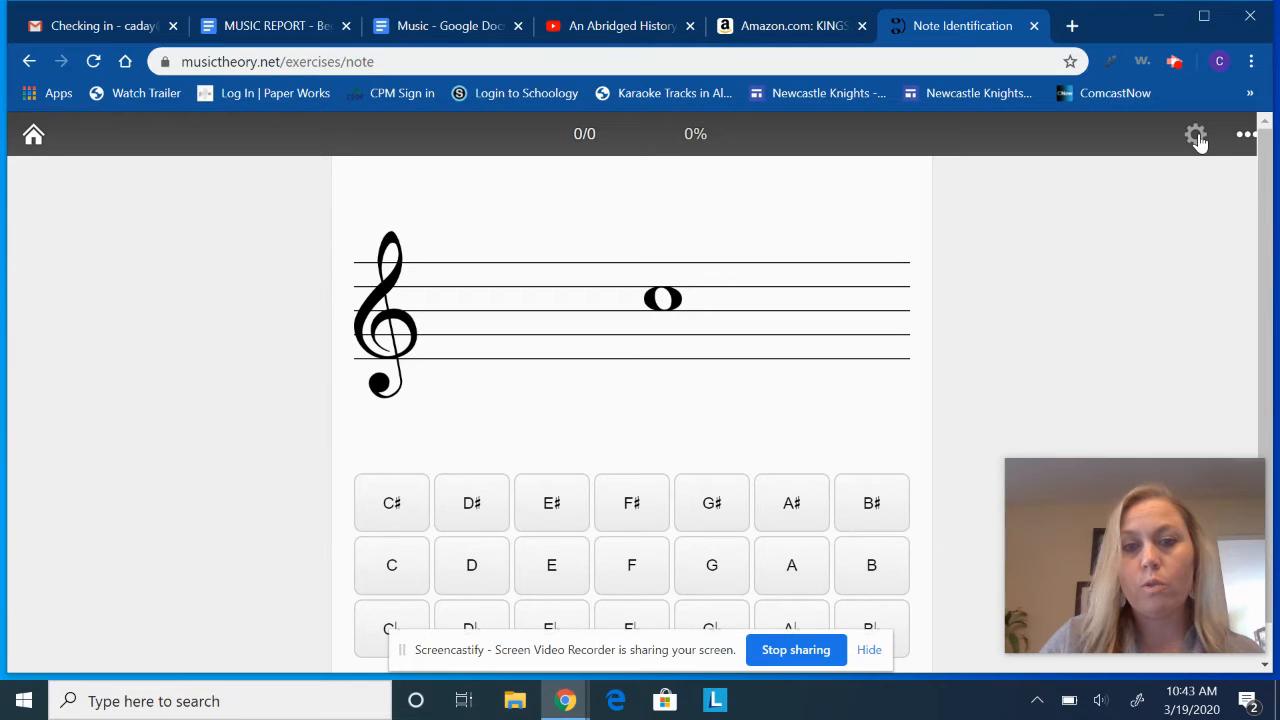
Step: Uncheck Treble Clef in the Clefs settings so only bass clef notes appear
left_click(1196, 134)
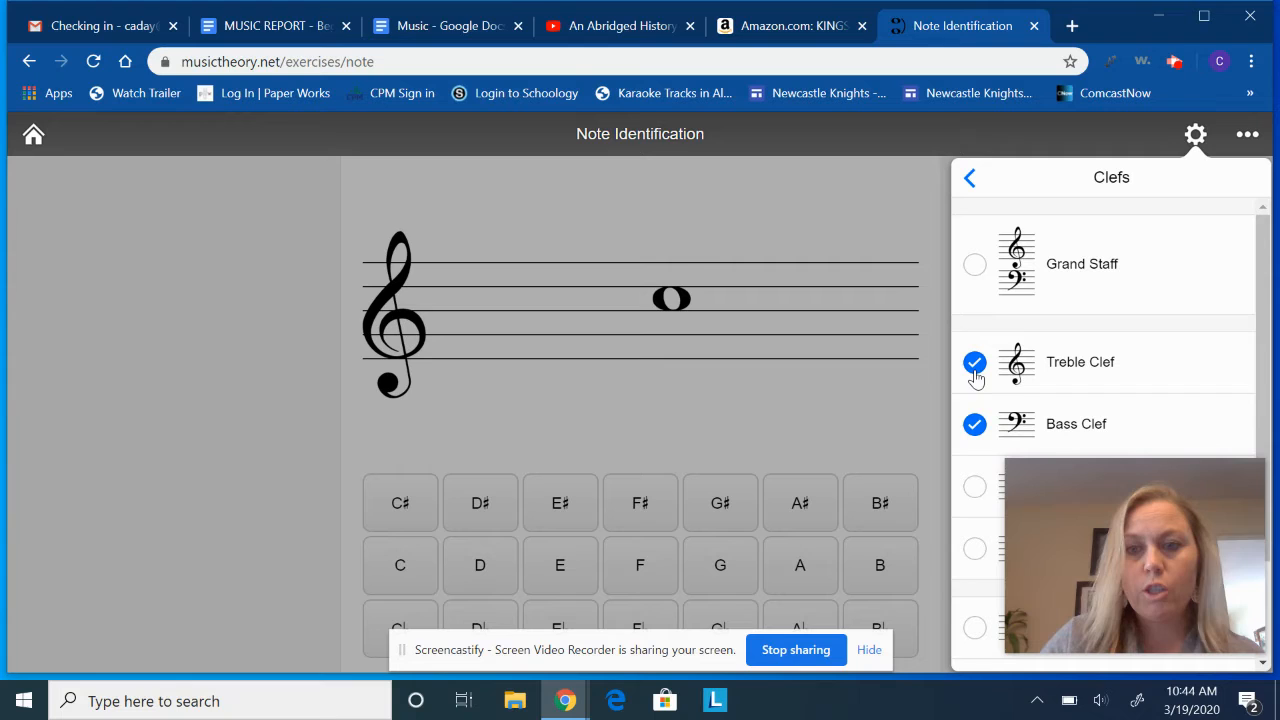
left_click(974, 362)
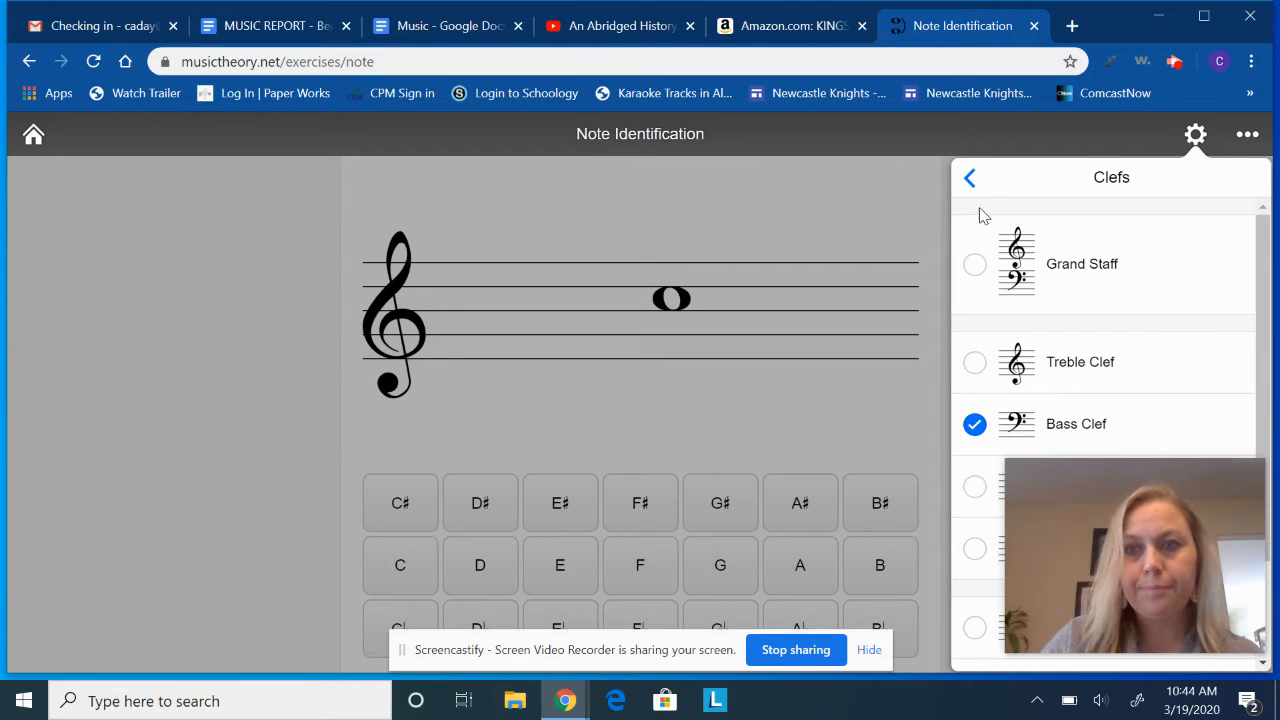
left_click(968, 176)
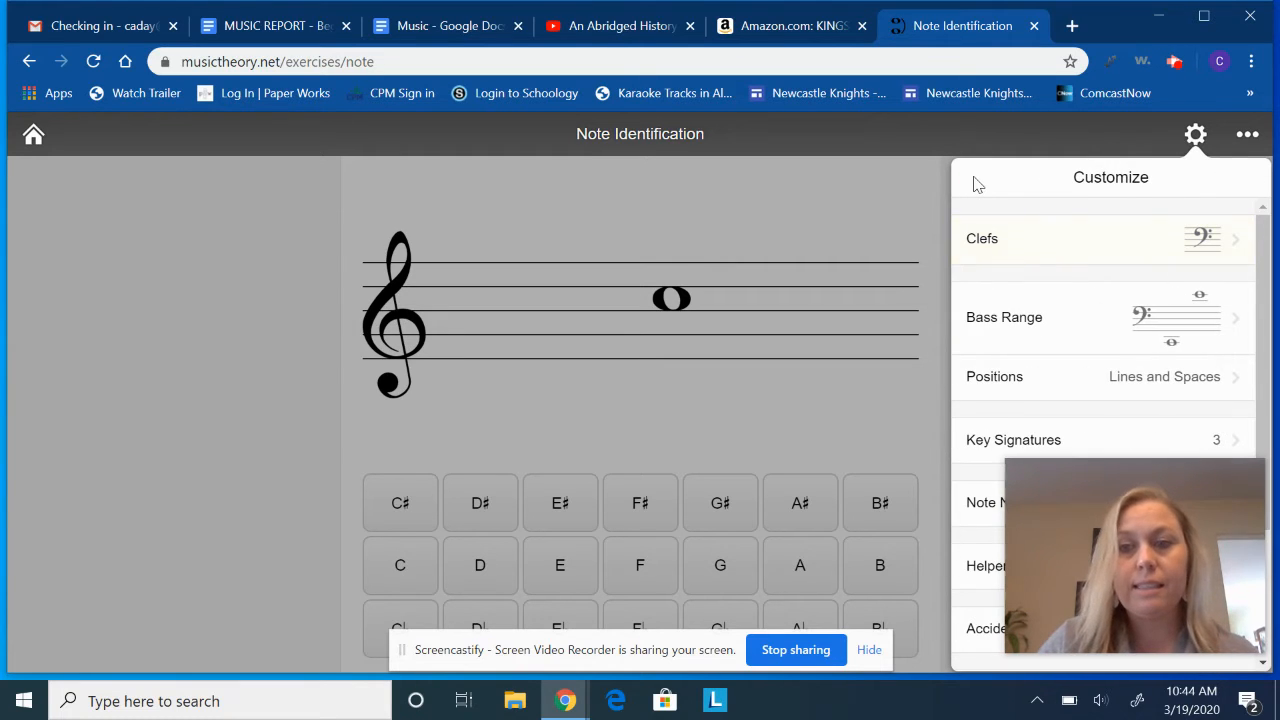
left_click(1196, 136)
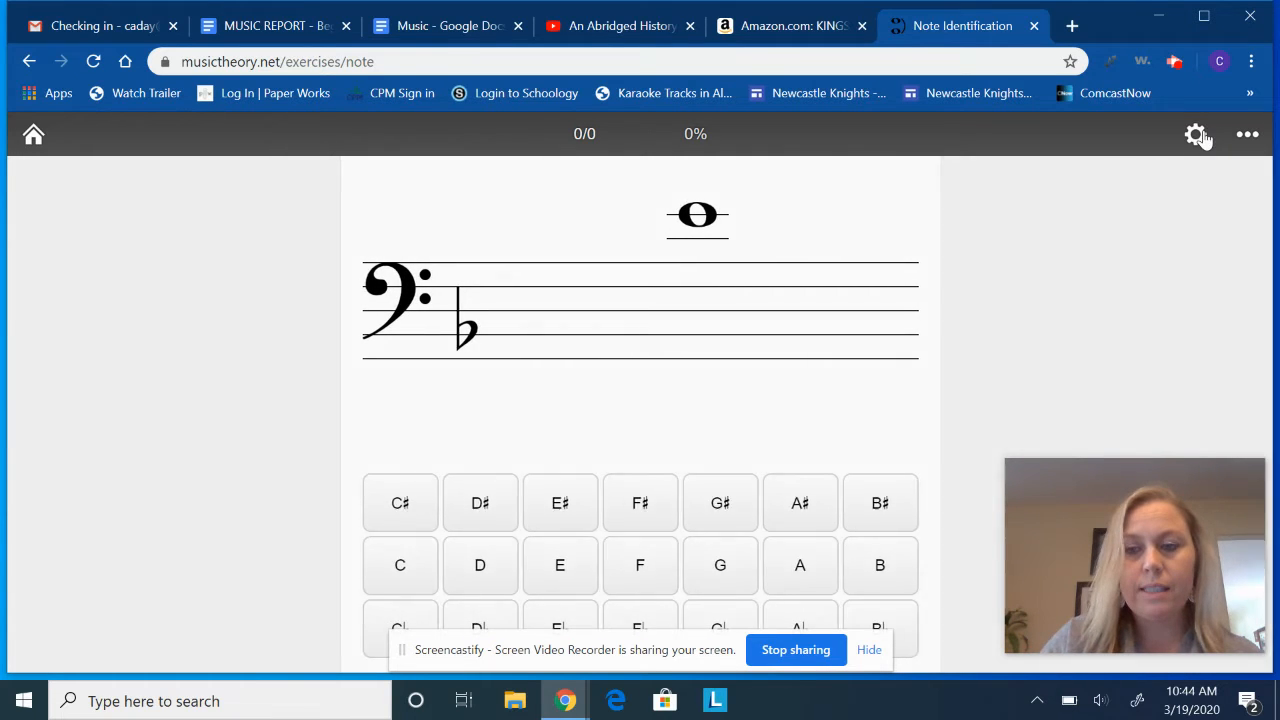
Step: Uncheck the flat key signatures so only the natural key signature remains
left_click(1196, 134)
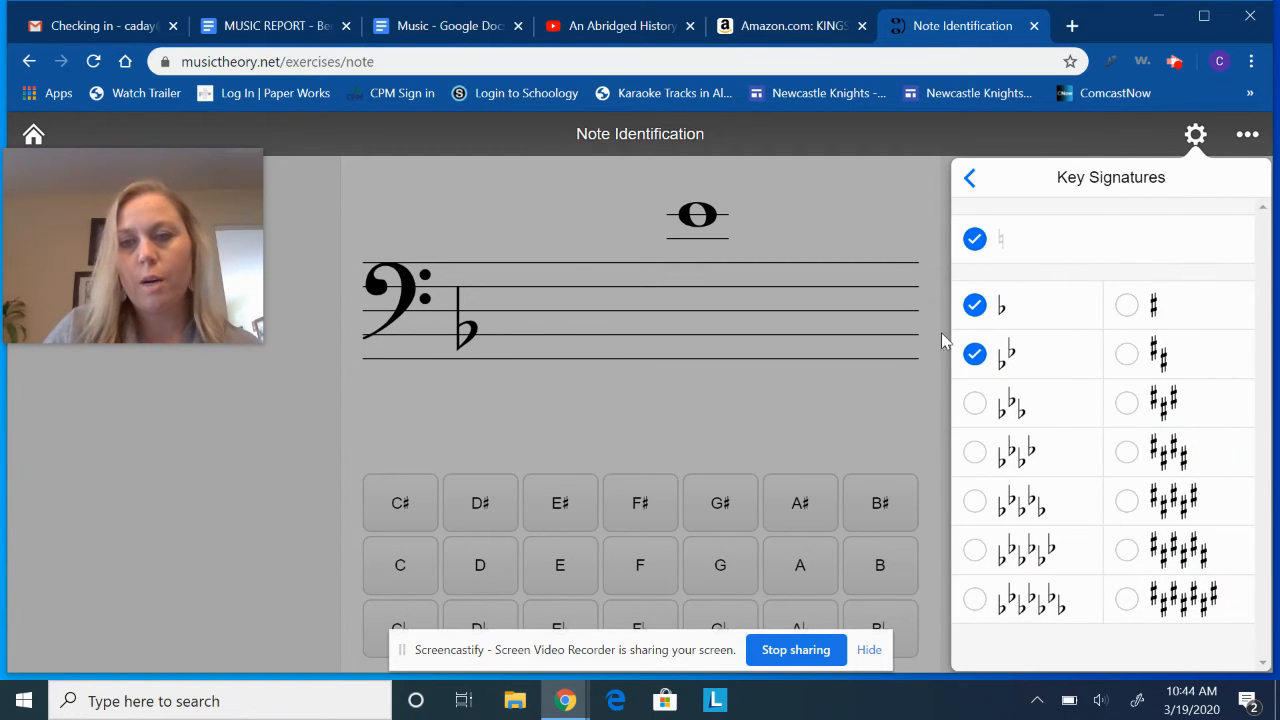
left_click(974, 304)
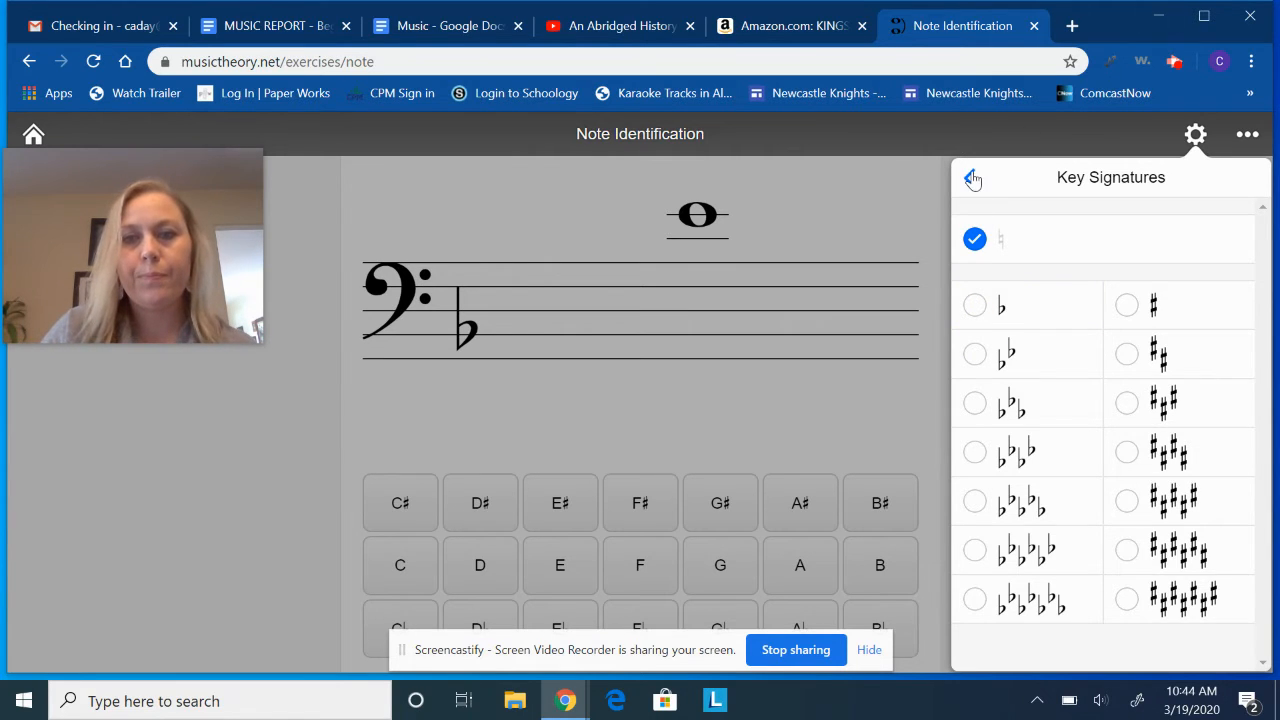
left_click(972, 178)
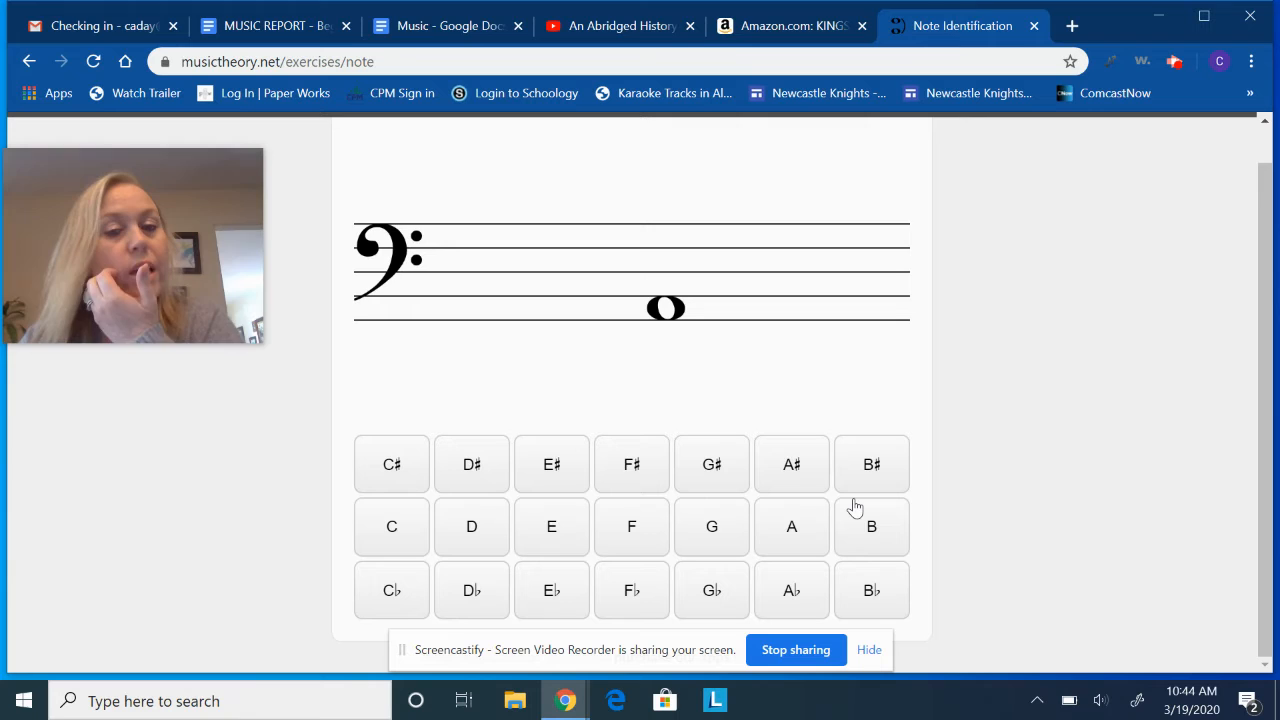
mouse_move(724, 452)
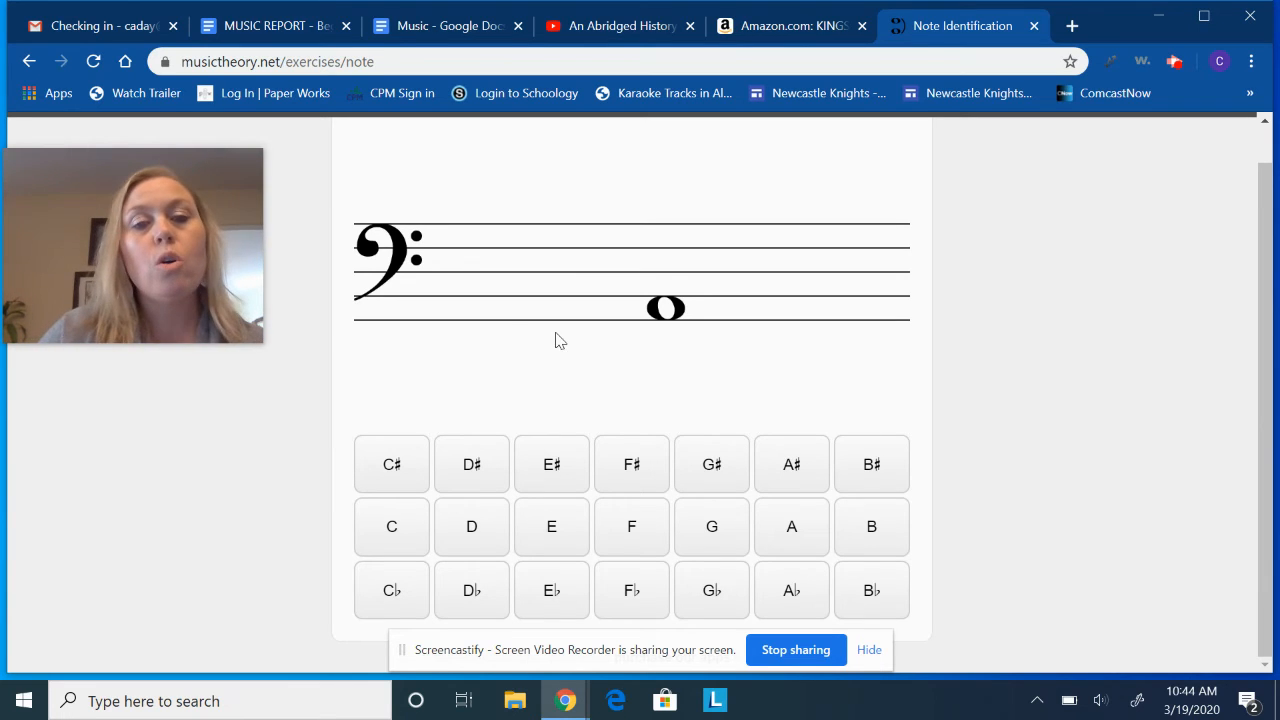
mouse_move(456, 328)
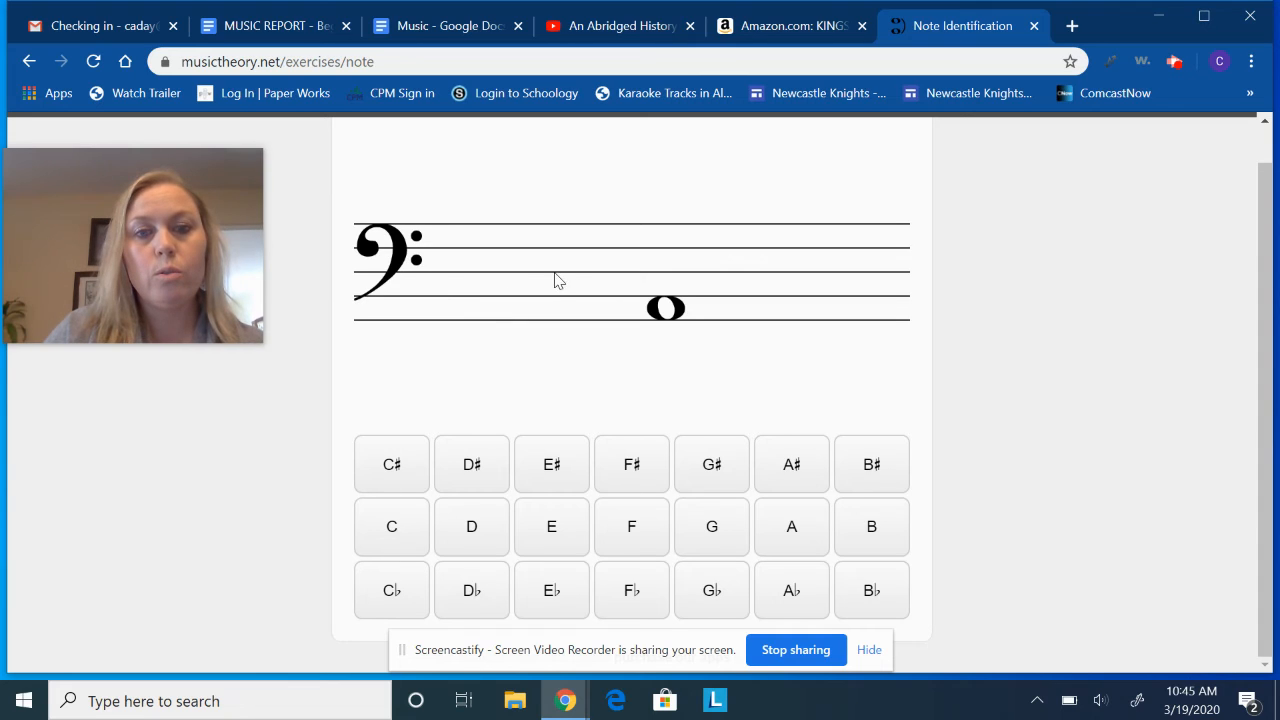
mouse_move(640, 240)
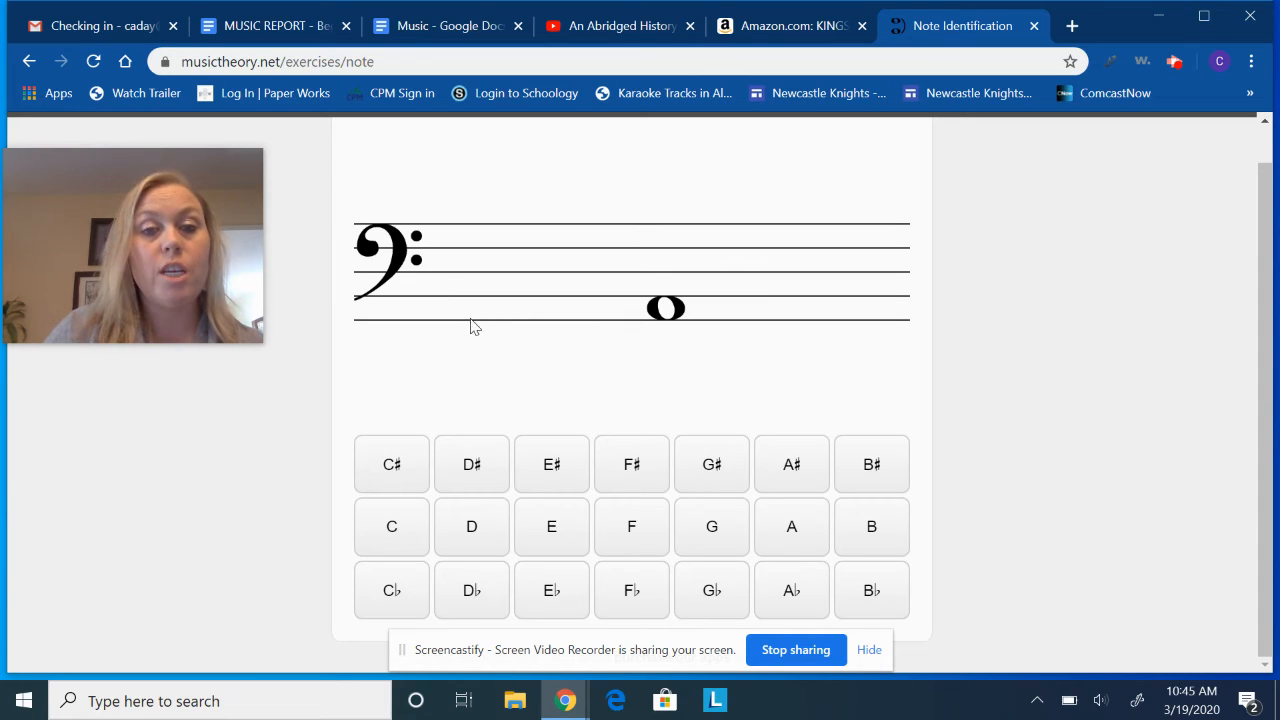
mouse_move(584, 276)
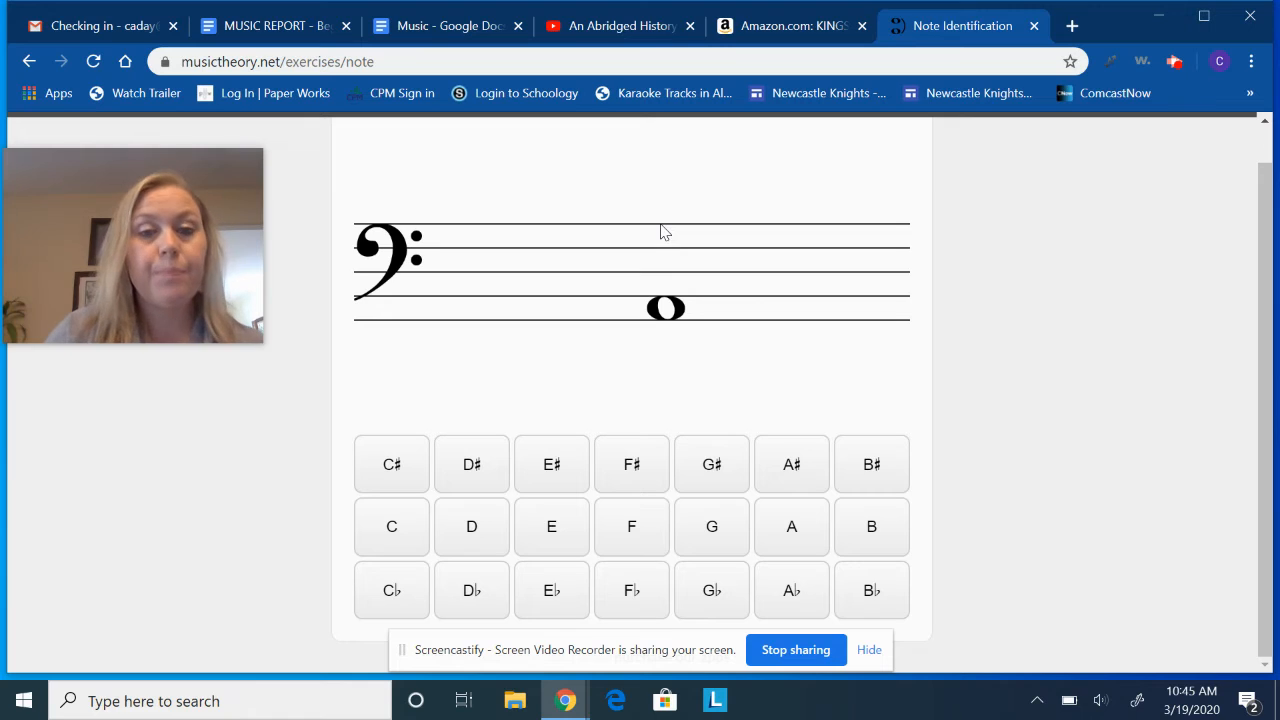
mouse_move(510, 316)
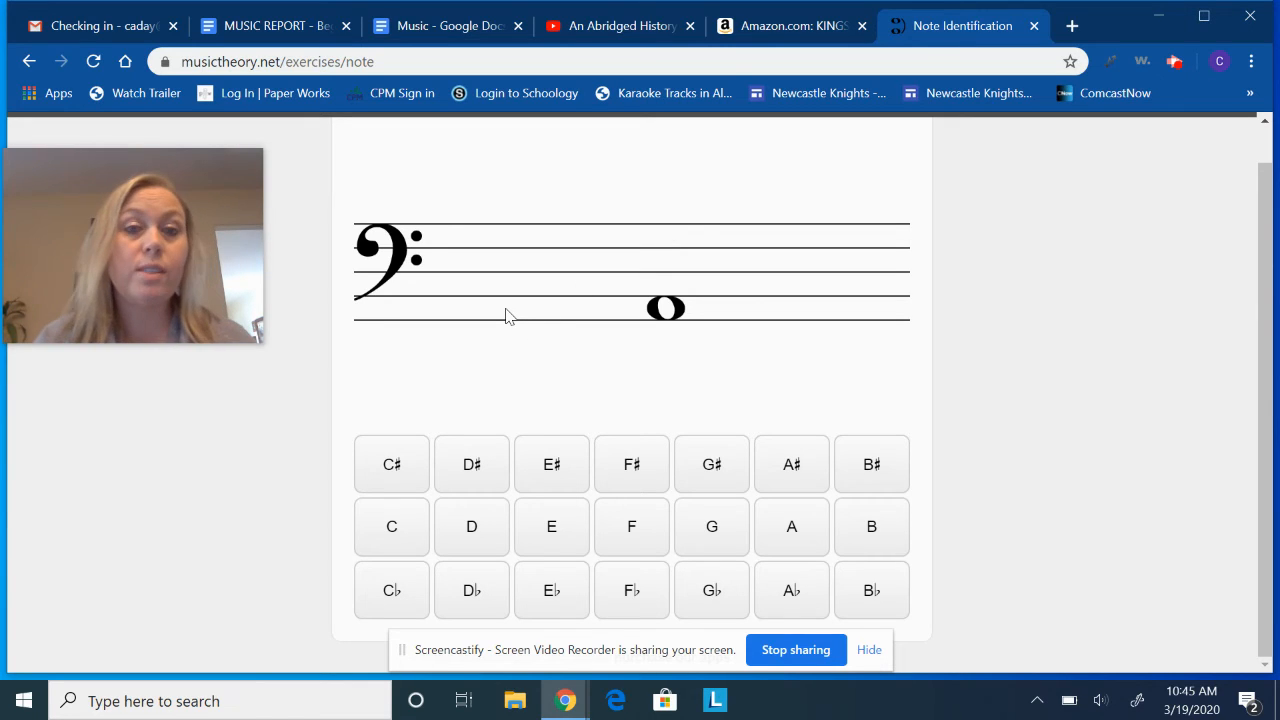
mouse_move(558, 292)
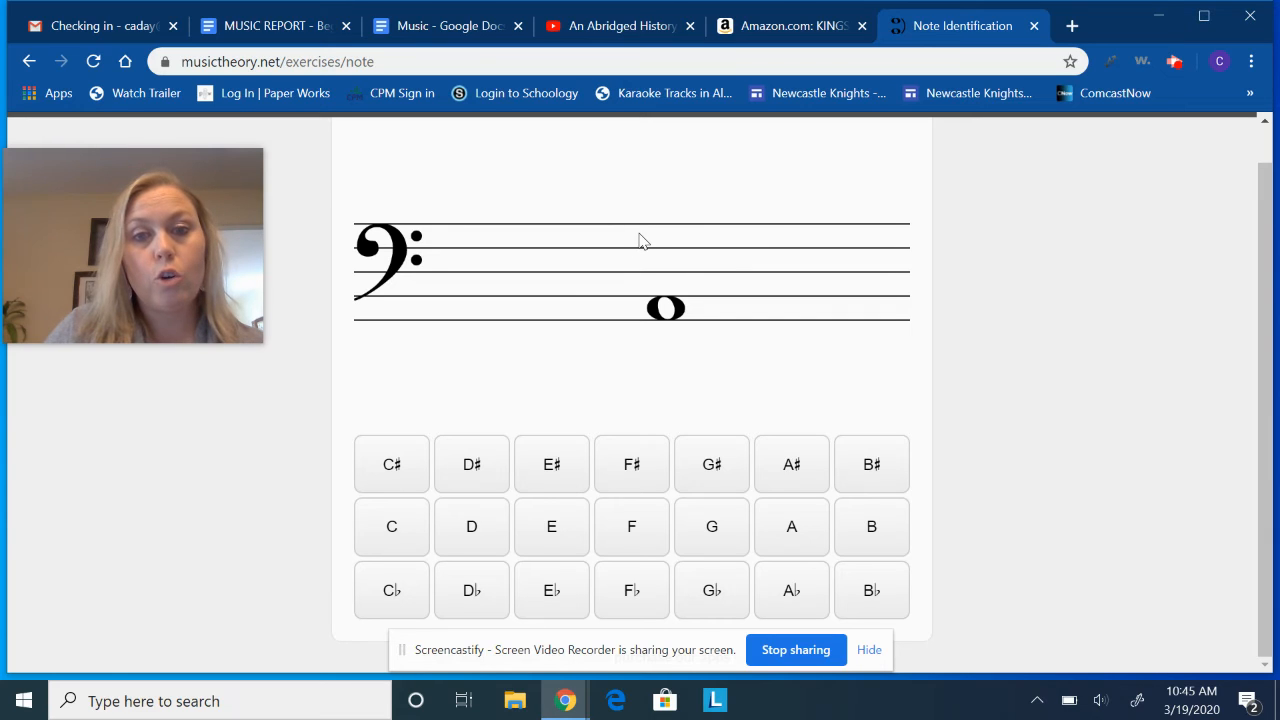
mouse_move(500, 312)
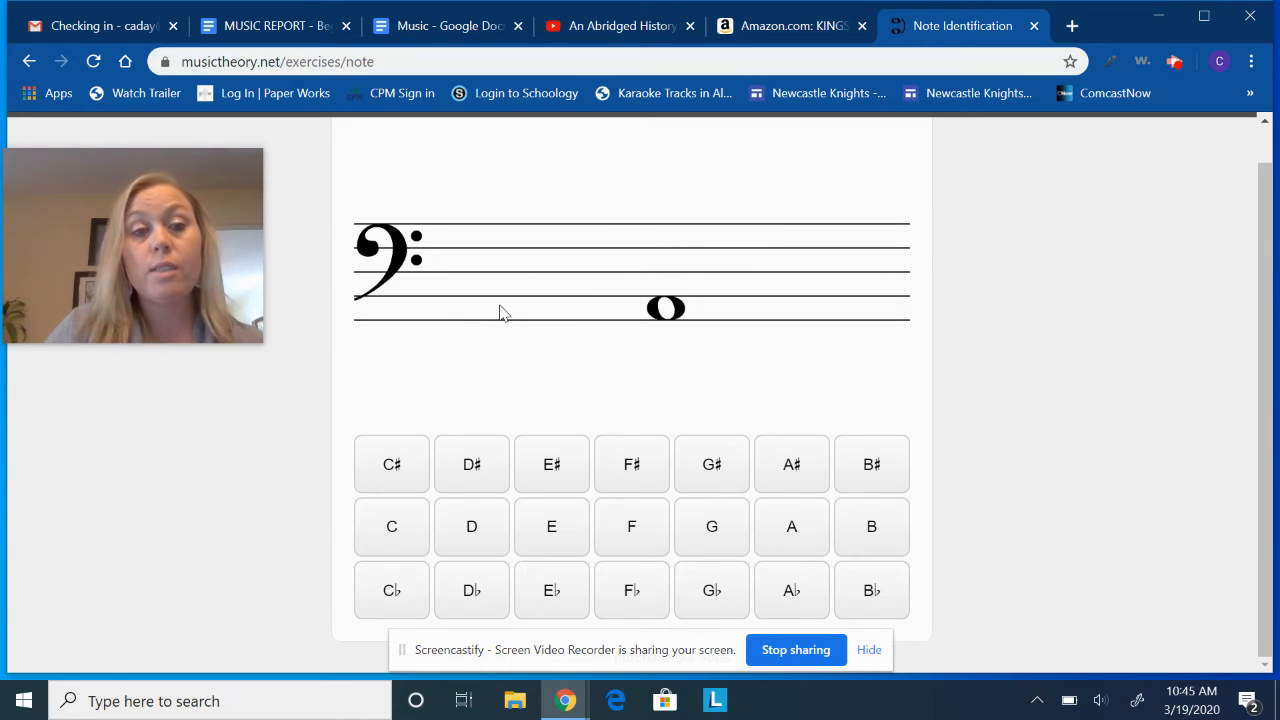
mouse_move(550, 292)
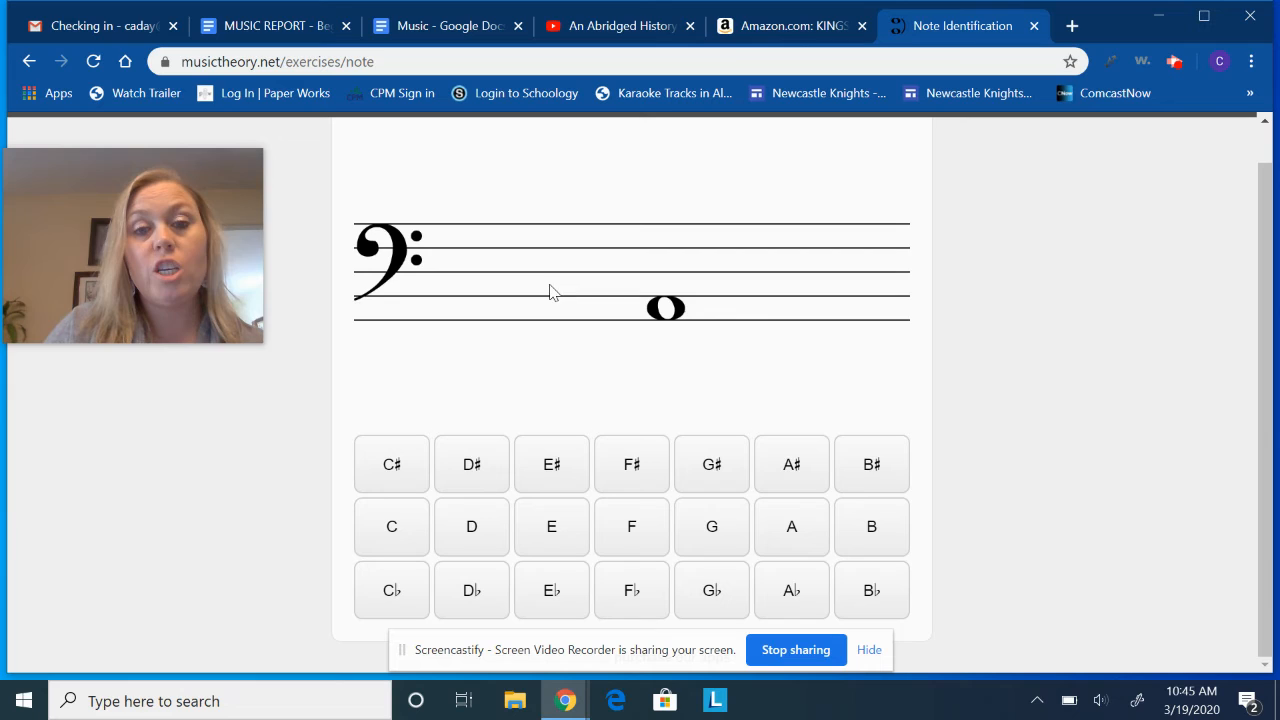
mouse_move(664, 240)
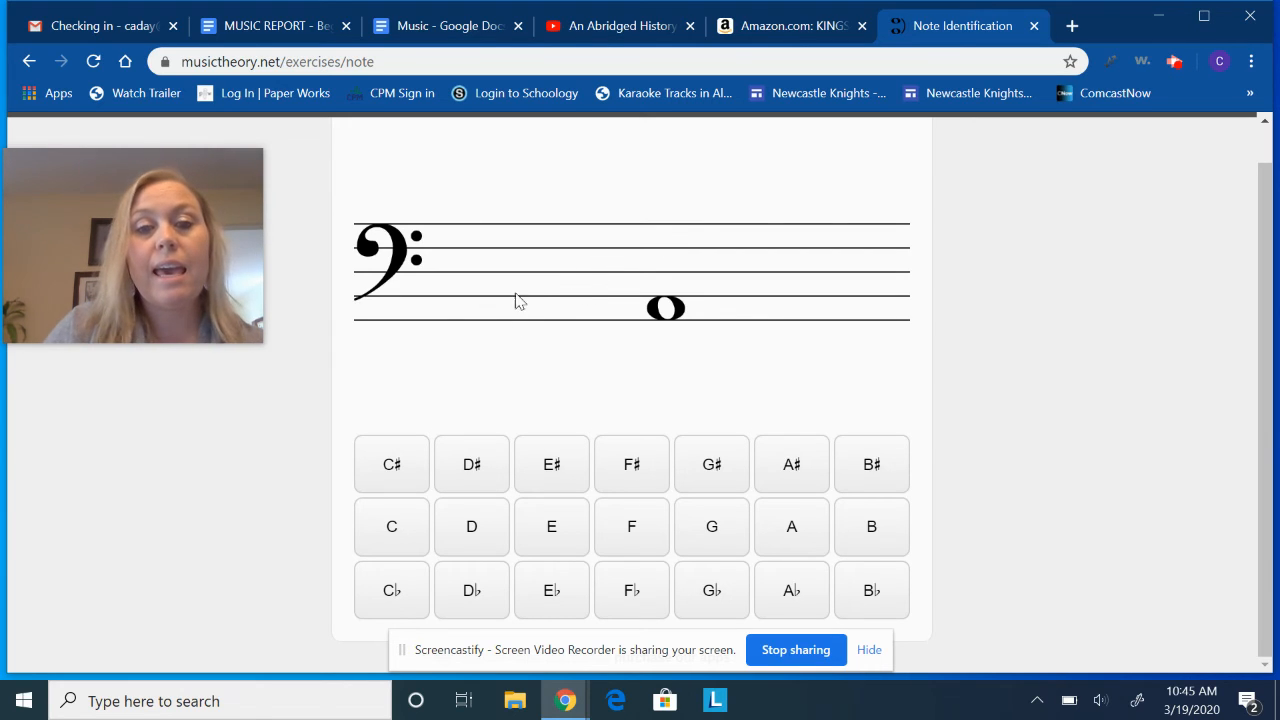
mouse_move(604, 256)
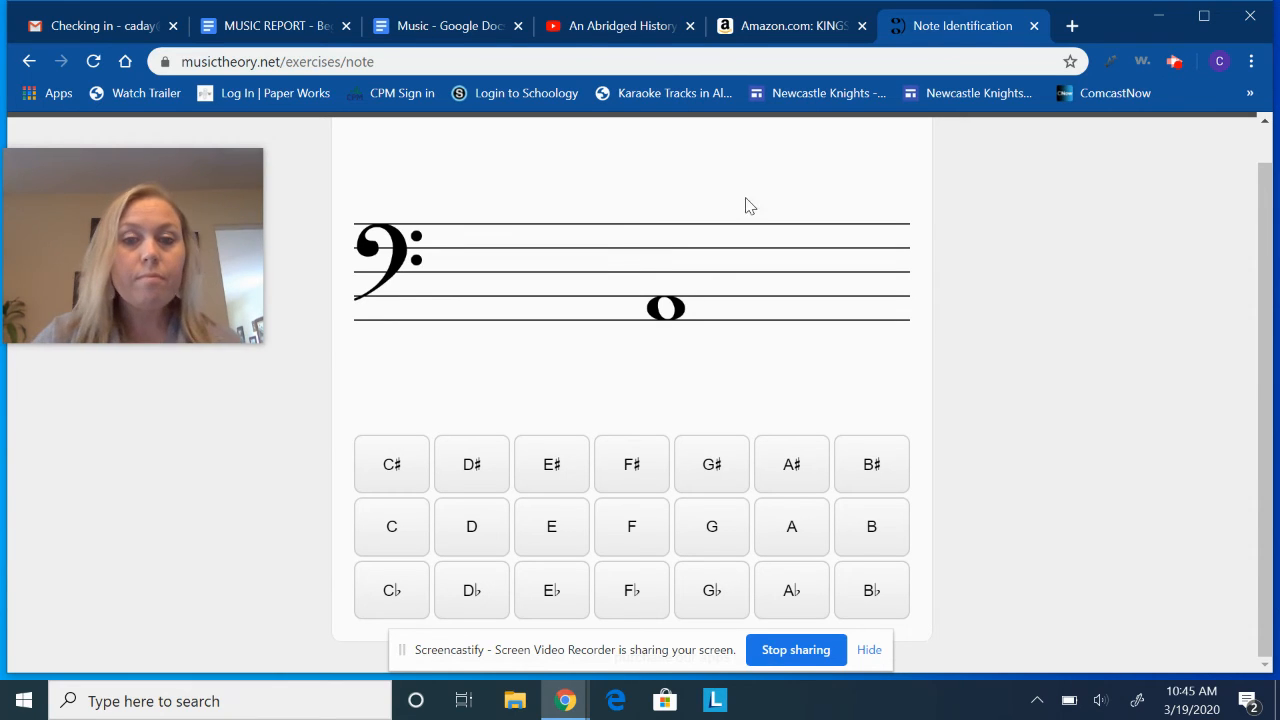
mouse_move(688, 330)
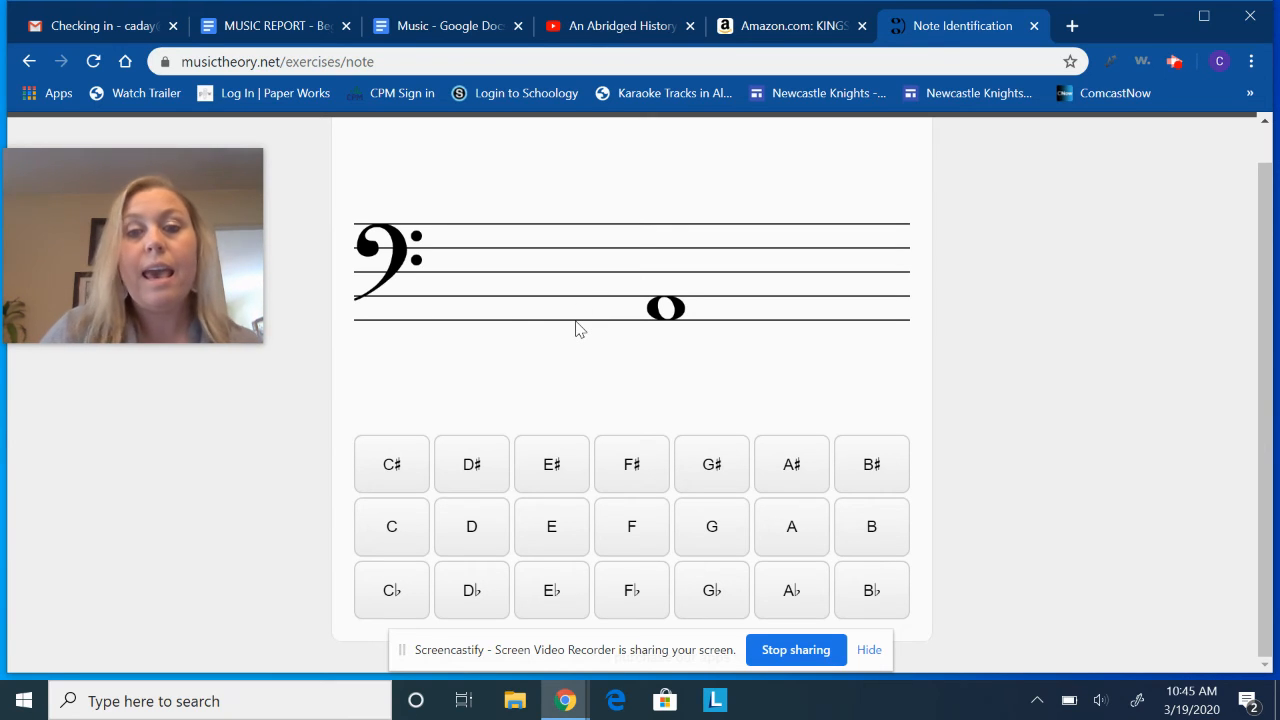
mouse_move(504, 312)
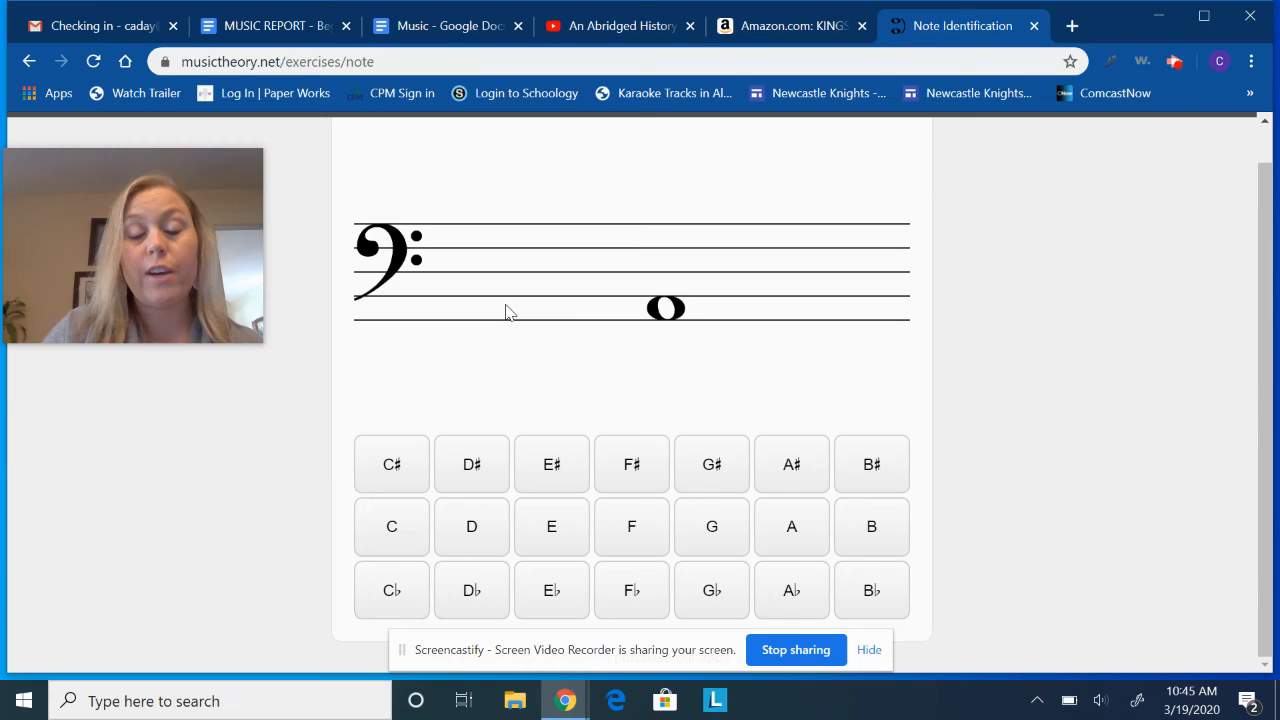
mouse_move(584, 344)
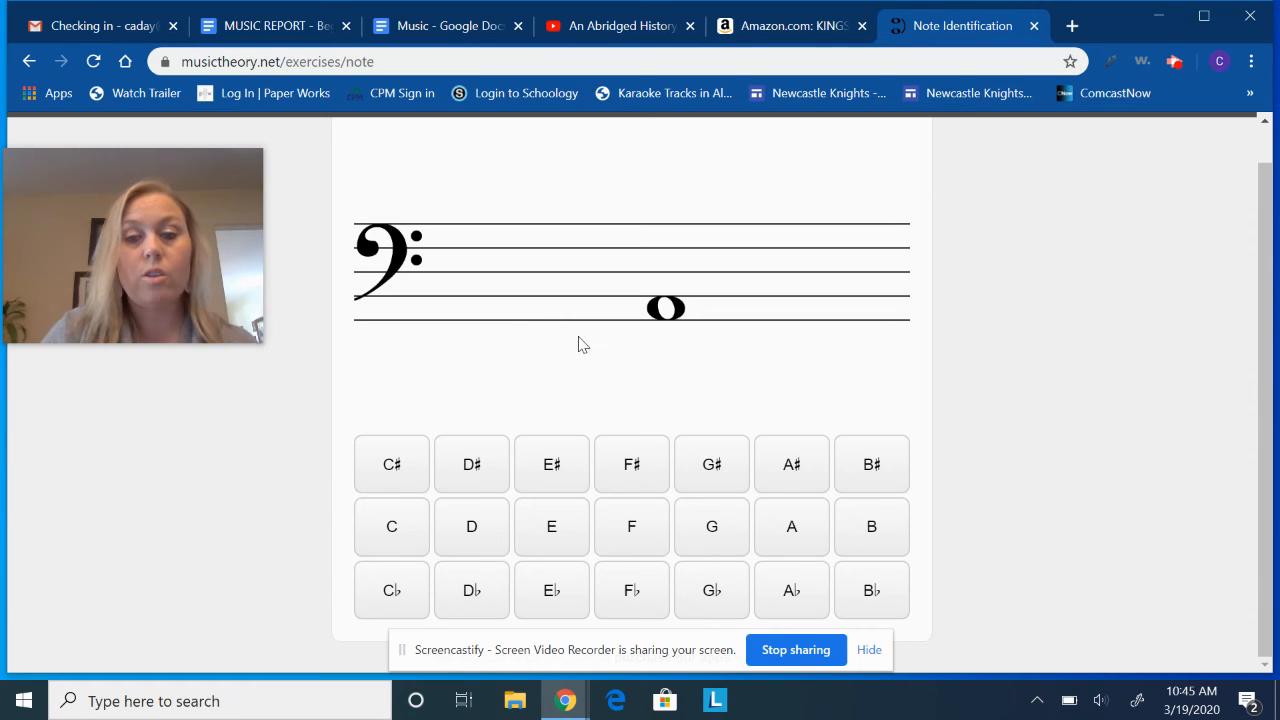
Step: Answer A for the note in the bottom space of the bass staff
left_click(792, 526)
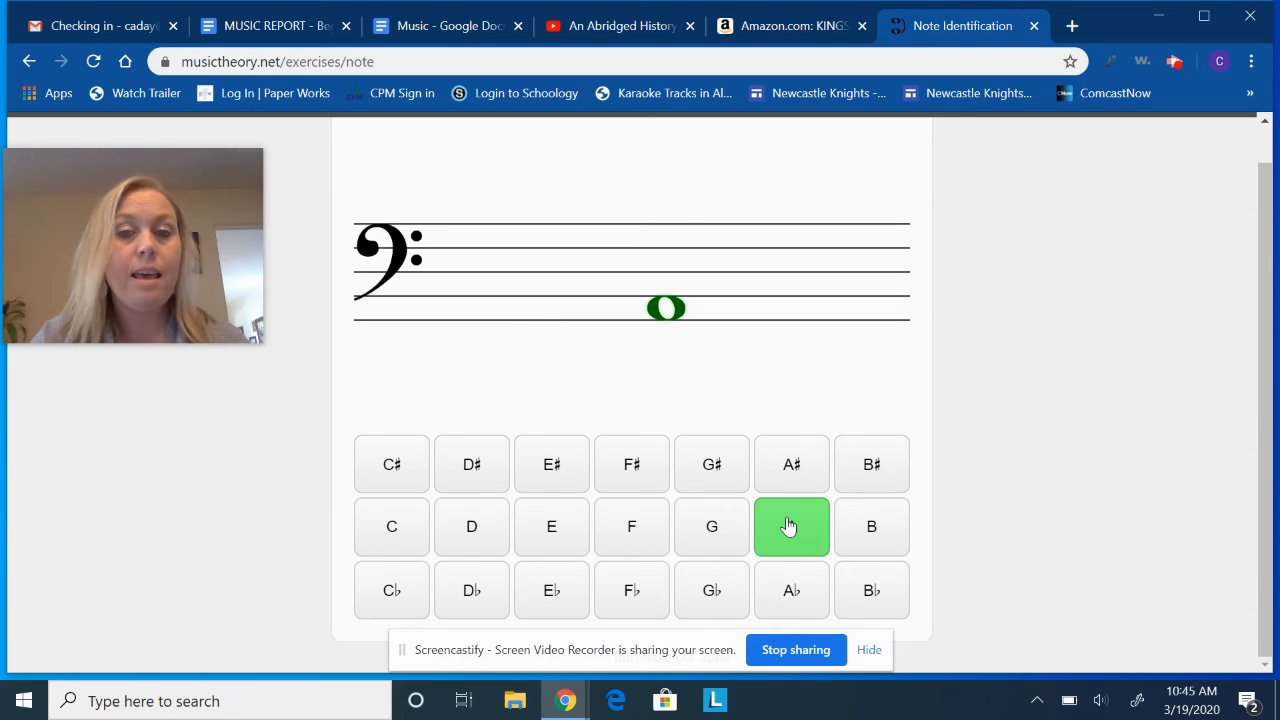
Step: Answer the note above the top staff line so the next note appears below the staff
left_click(792, 528)
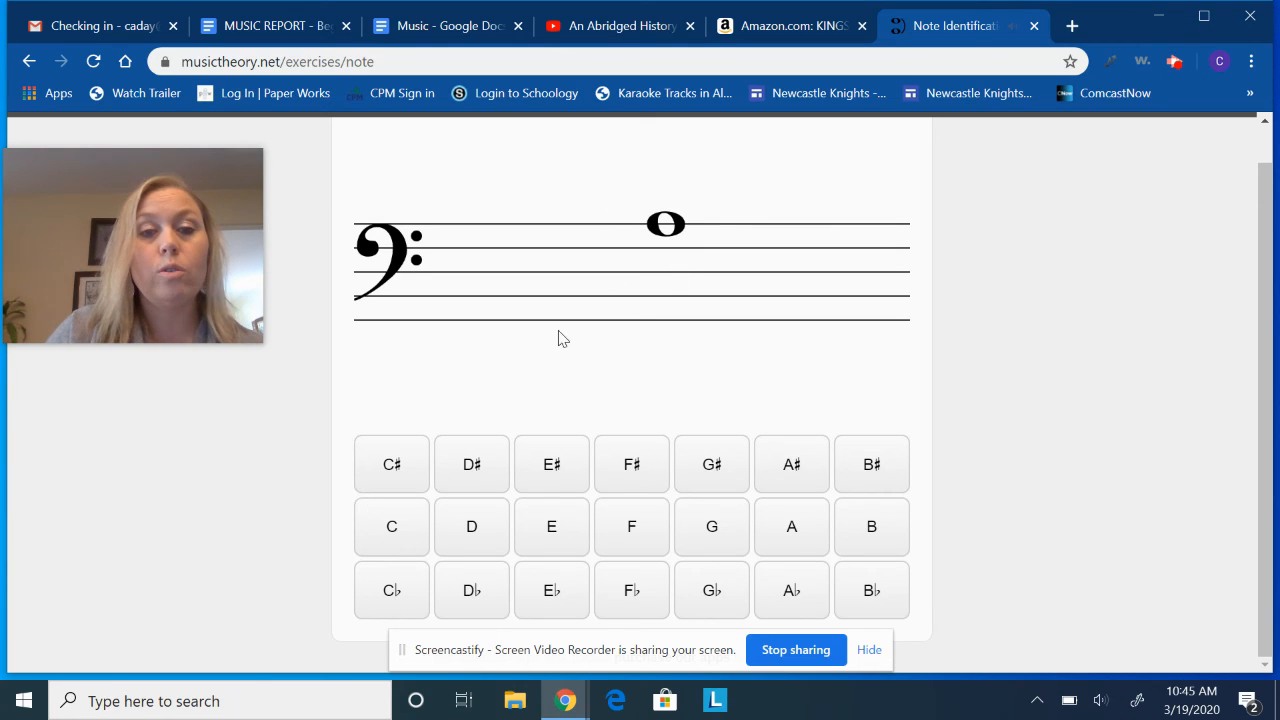
mouse_move(508, 302)
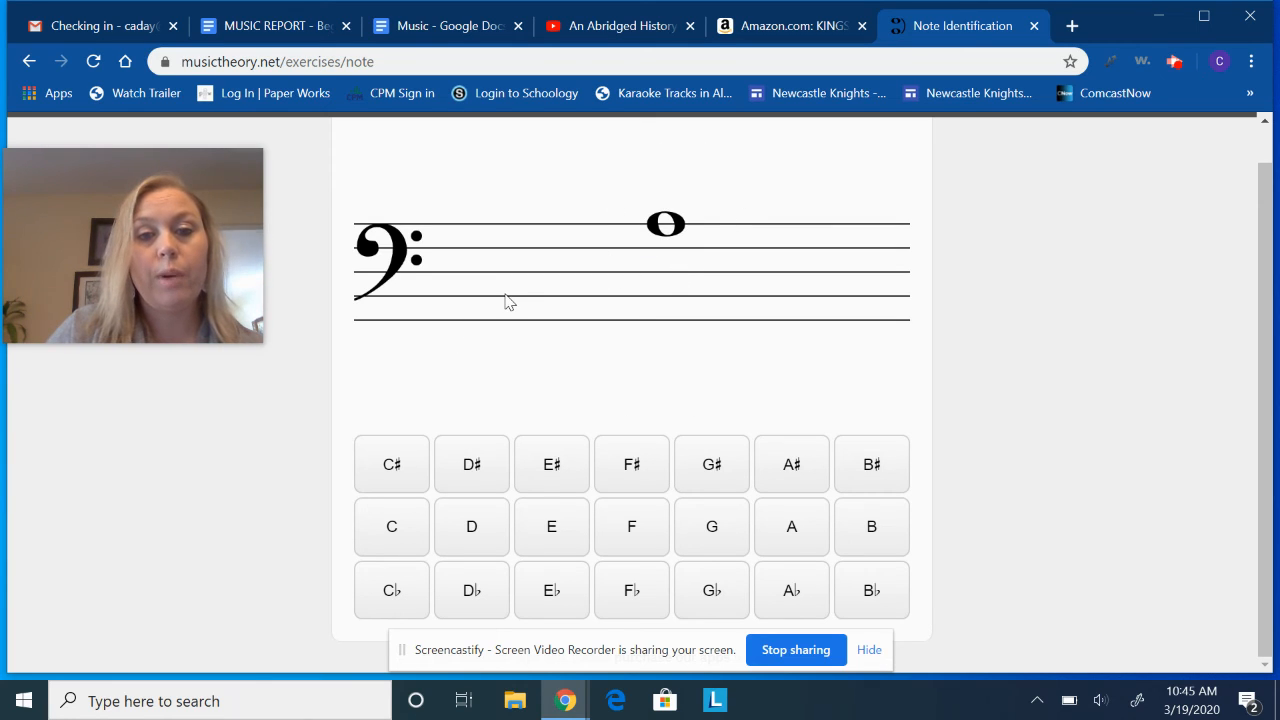
mouse_move(588, 224)
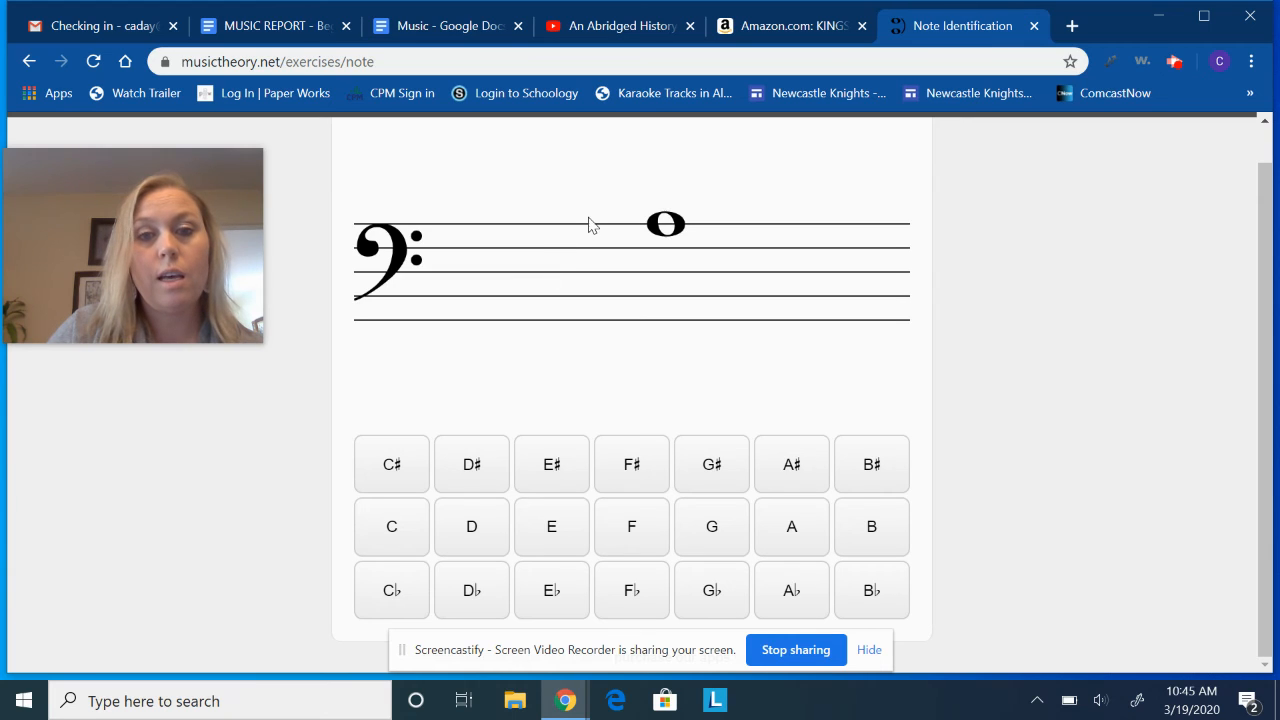
mouse_move(792, 528)
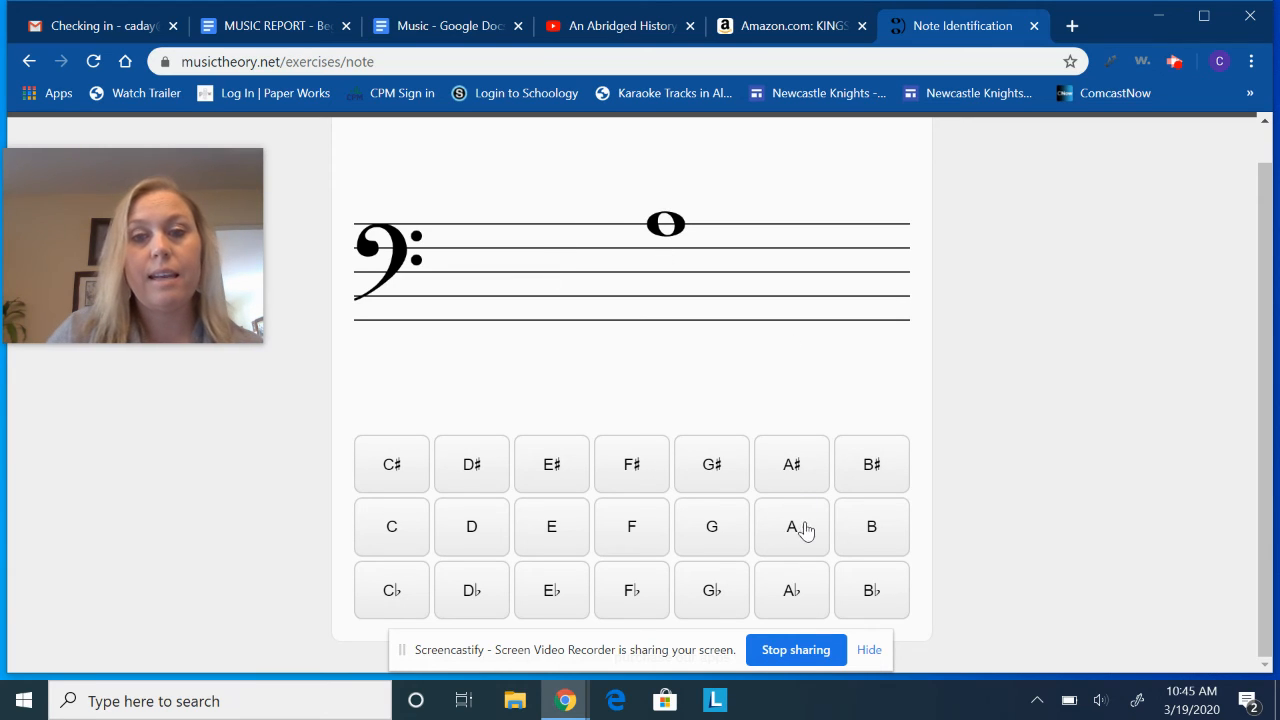
left_click(792, 528)
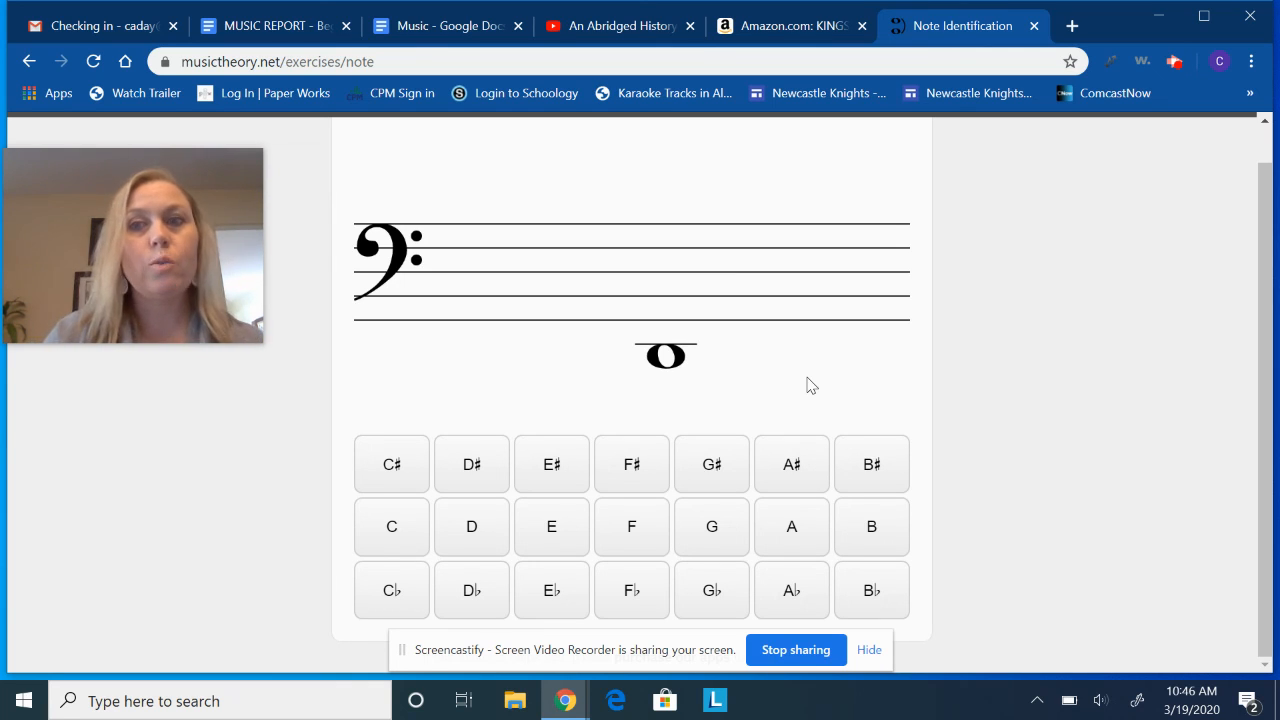
mouse_move(884, 400)
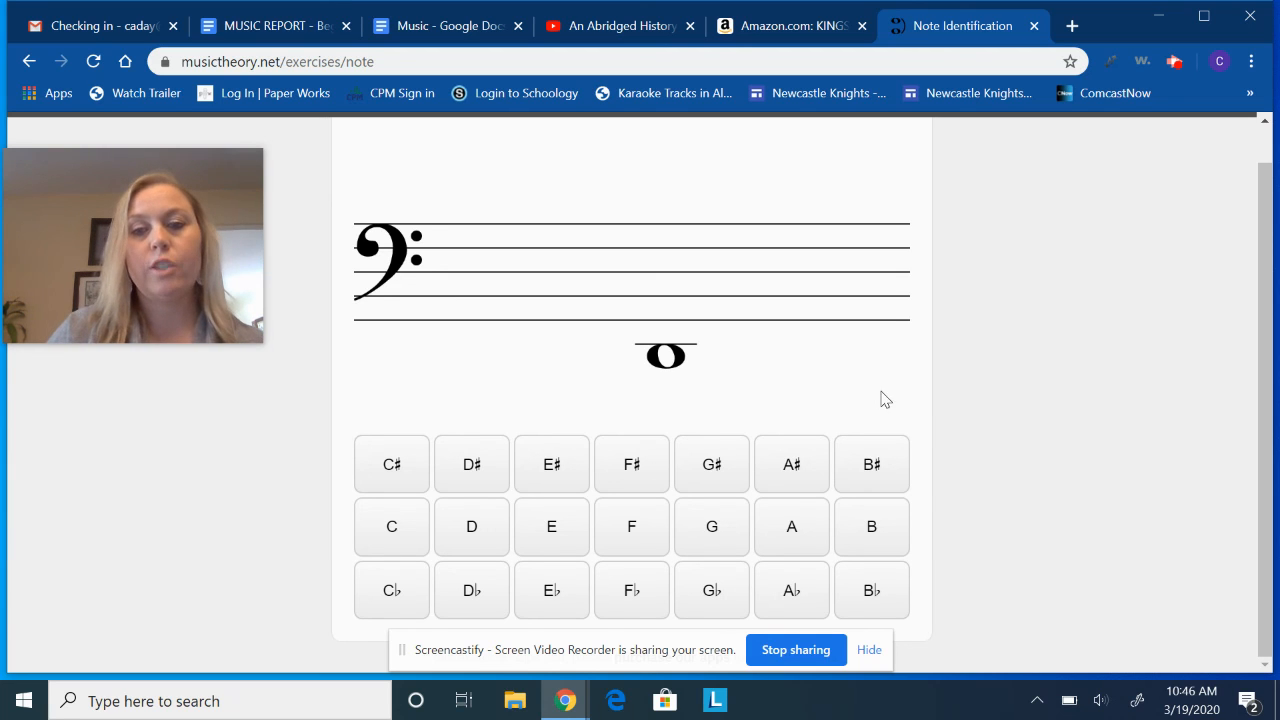